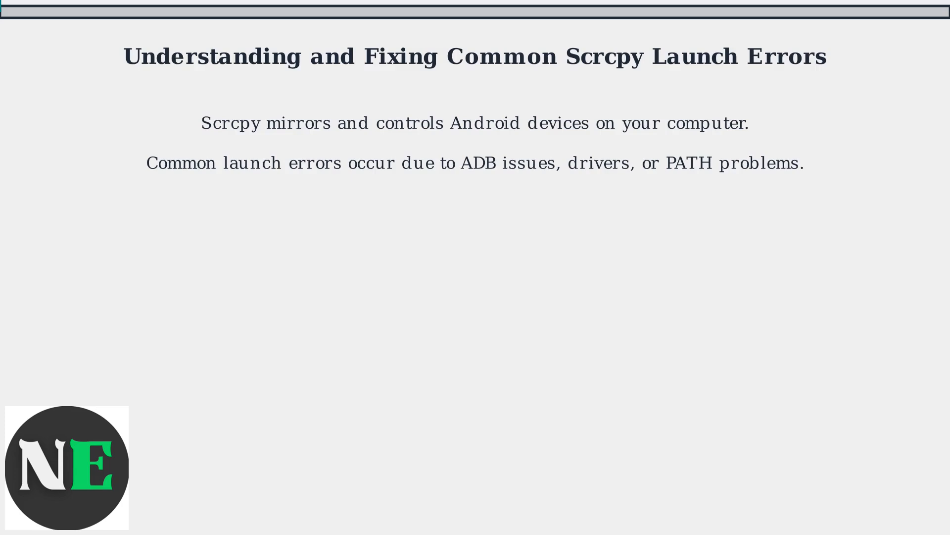
scroll("down", 3)
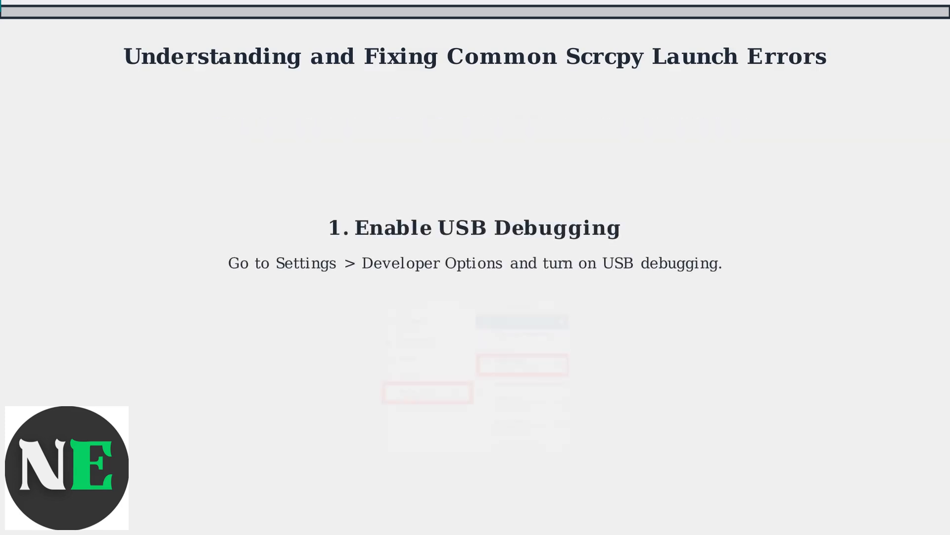